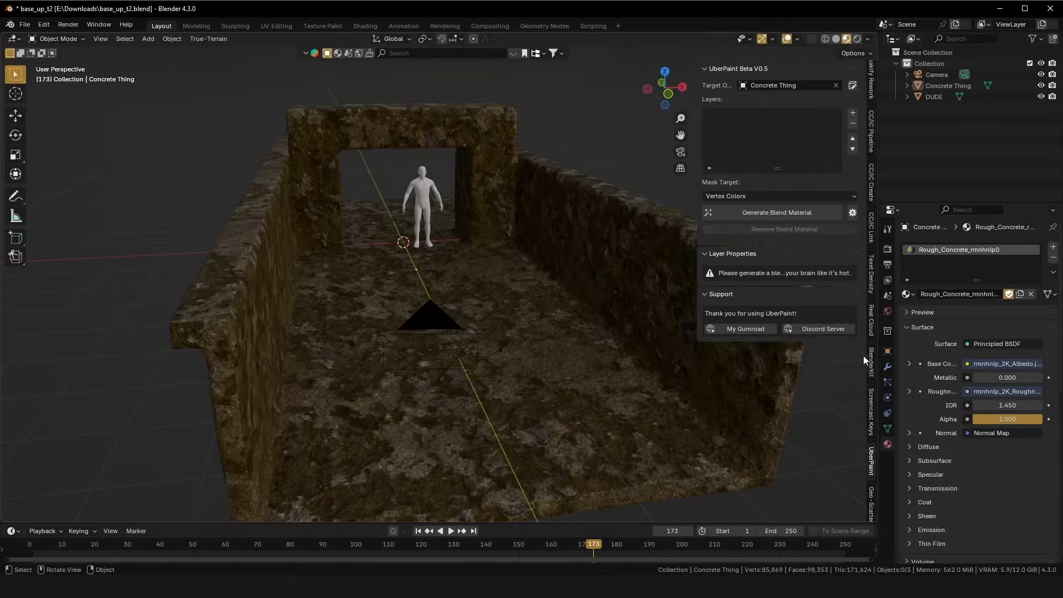
Open the UberPaint Gumroad download page via My Gumroad in the Support section.
{"action": "left_click", "coordinate": [776, 212]}
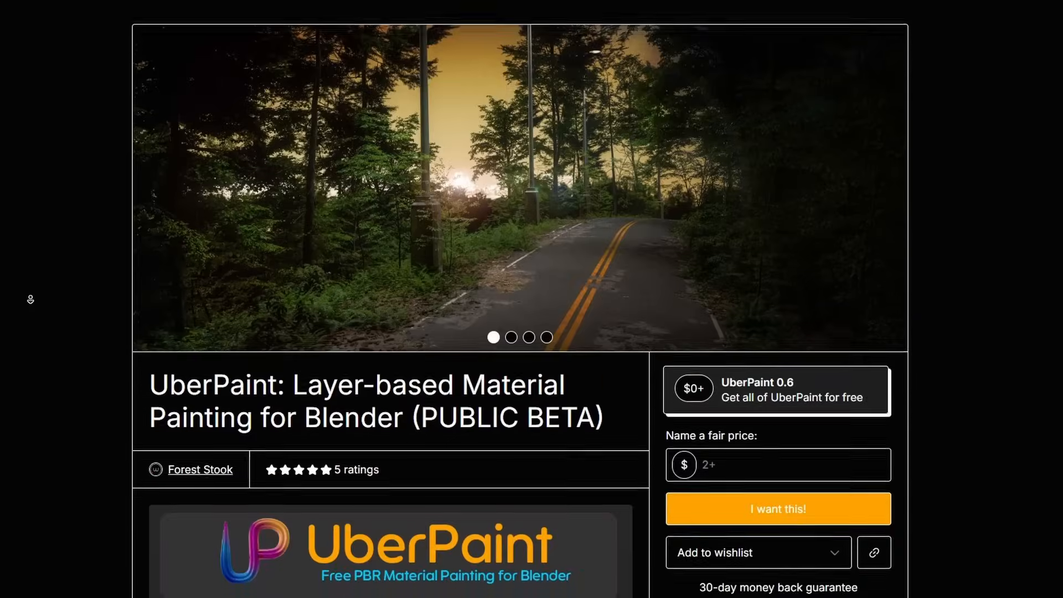
{"action": "scroll", "scroll_direction": "down", "scroll_amount": 3}
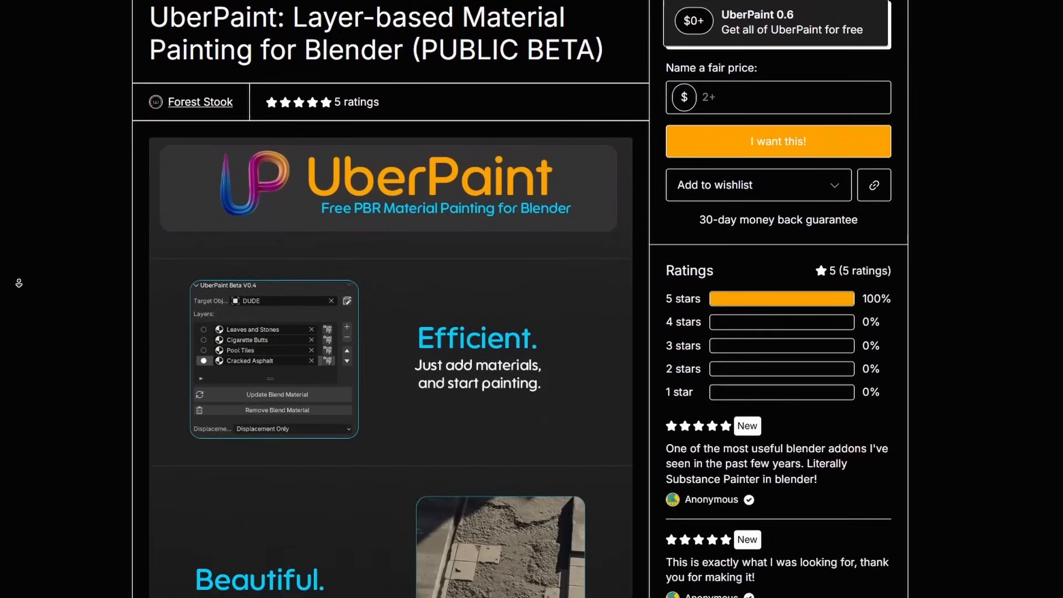
{"action": "scroll", "scroll_direction": "down", "scroll_amount": 3}
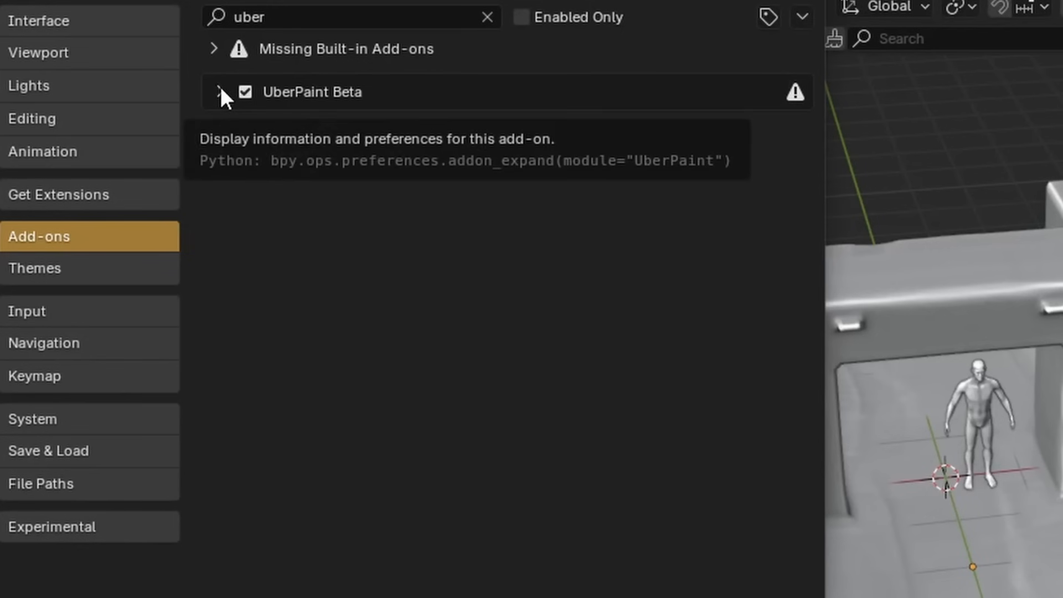
Expand the UberPaint Beta 0.5.0 entry to show its details and preferences.
{"action": "left_click", "coordinate": [220, 92]}
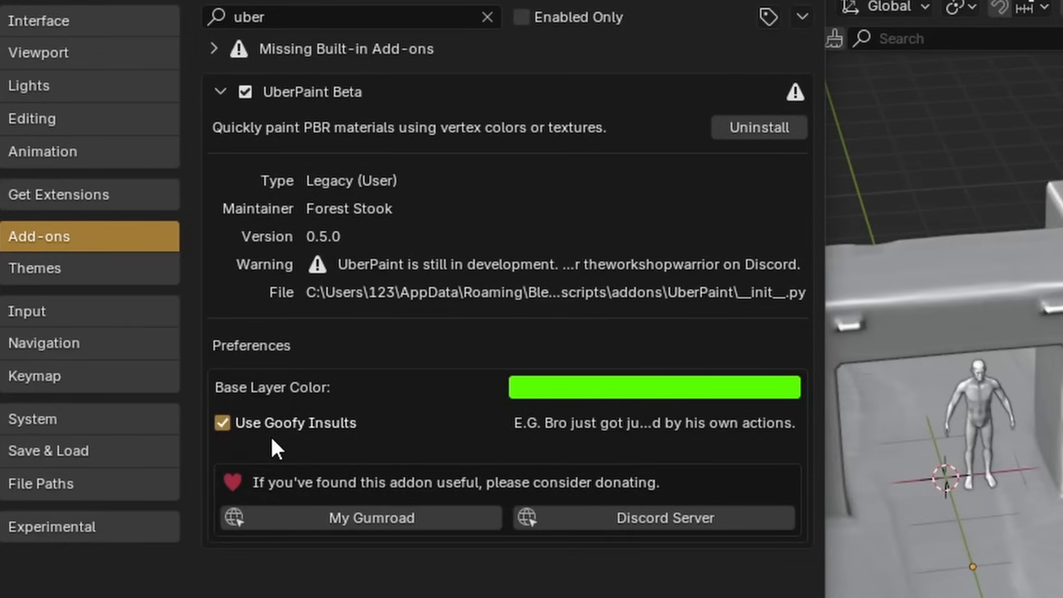
{"action": "mouse_move", "coordinate": [223, 422]}
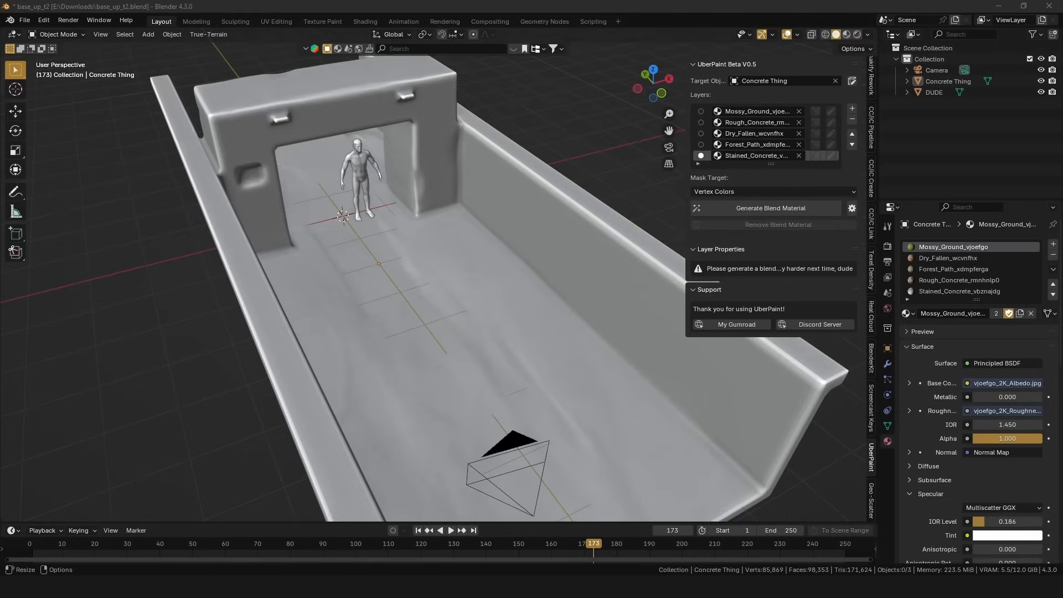
Generate the blend material from the five layers and brush the mossy ground onto the wall.
{"action": "left_click", "coordinate": [772, 191]}
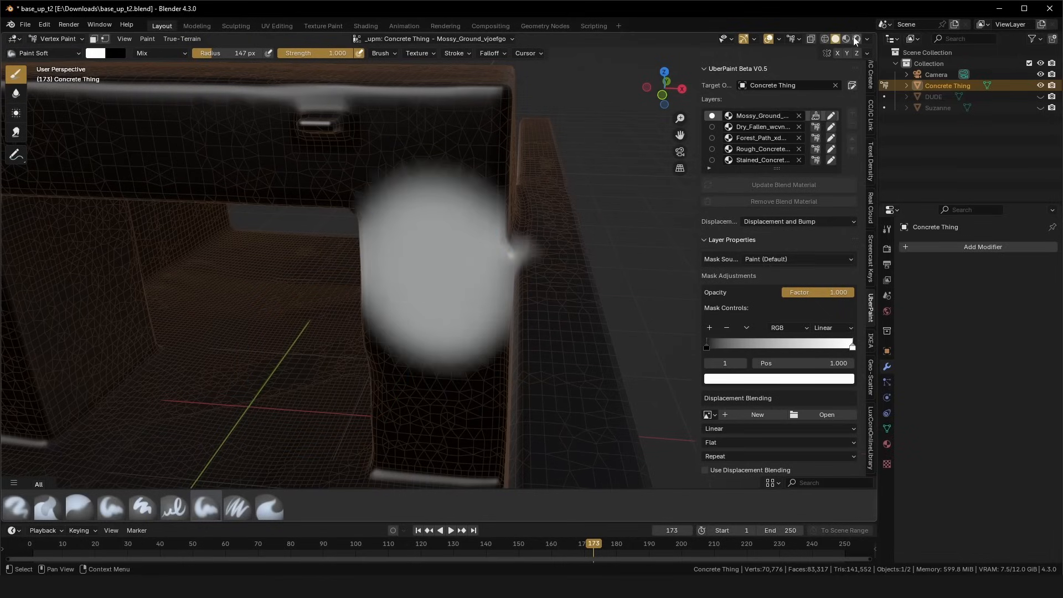
{"action": "left_click_drag", "start_coordinate": [474, 271], "coordinate": [461, 292]}
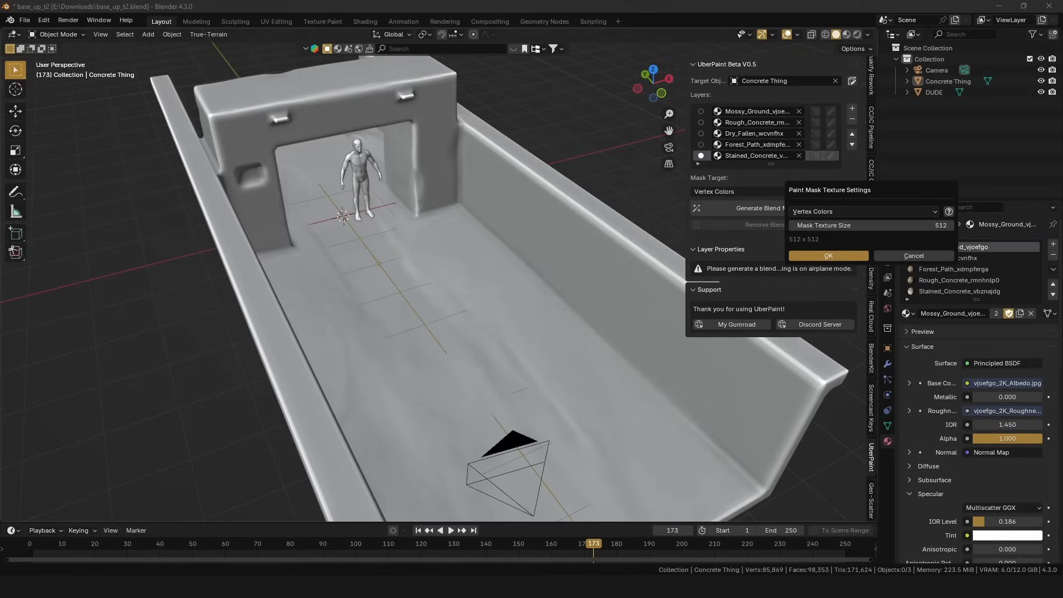
{"action": "left_click", "coordinate": [828, 256]}
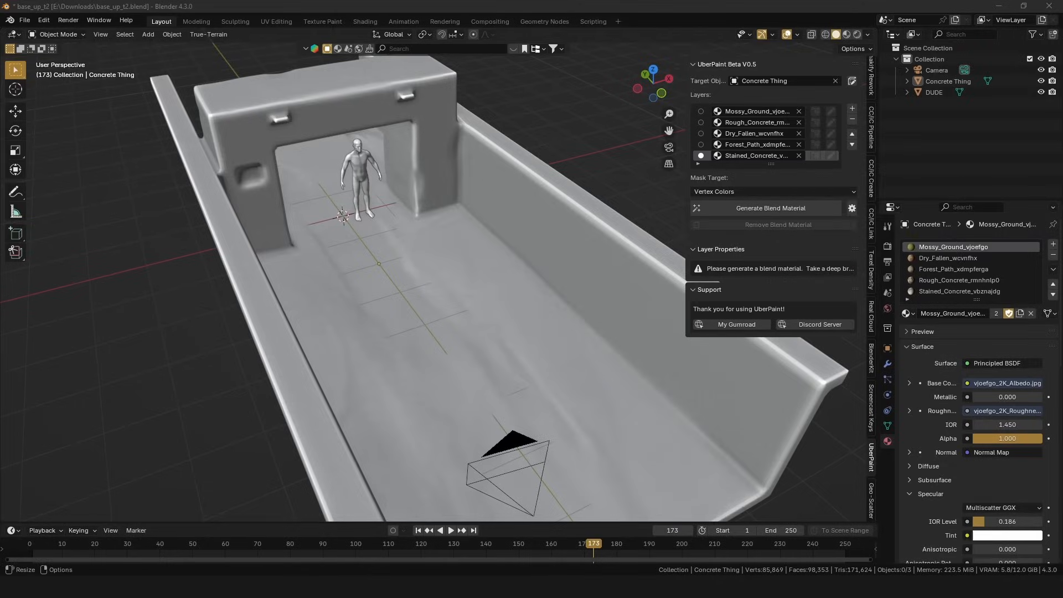